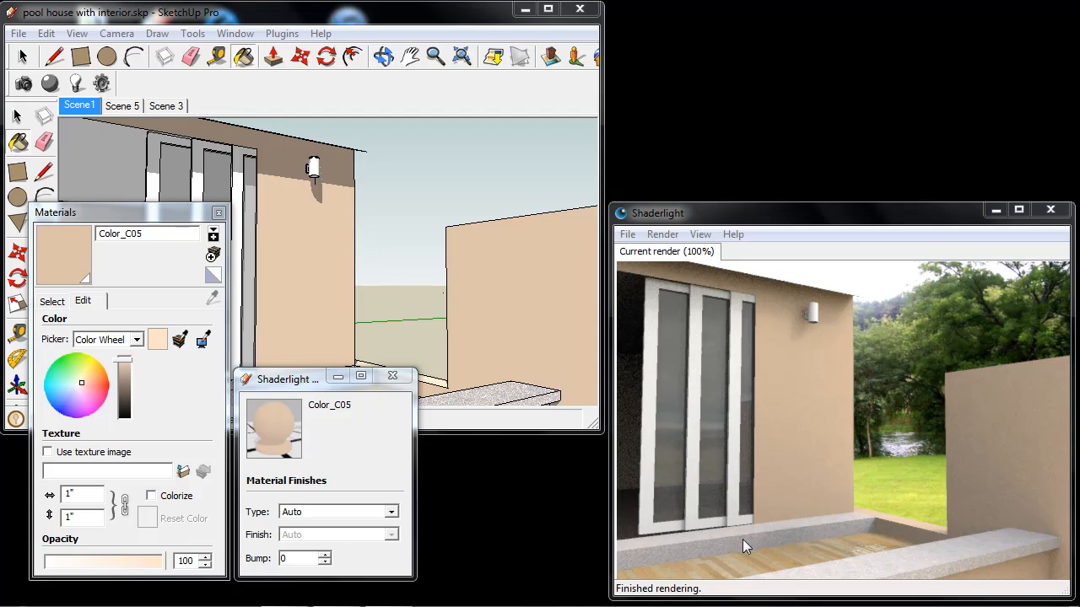
pyautogui.moveTo(864, 553)
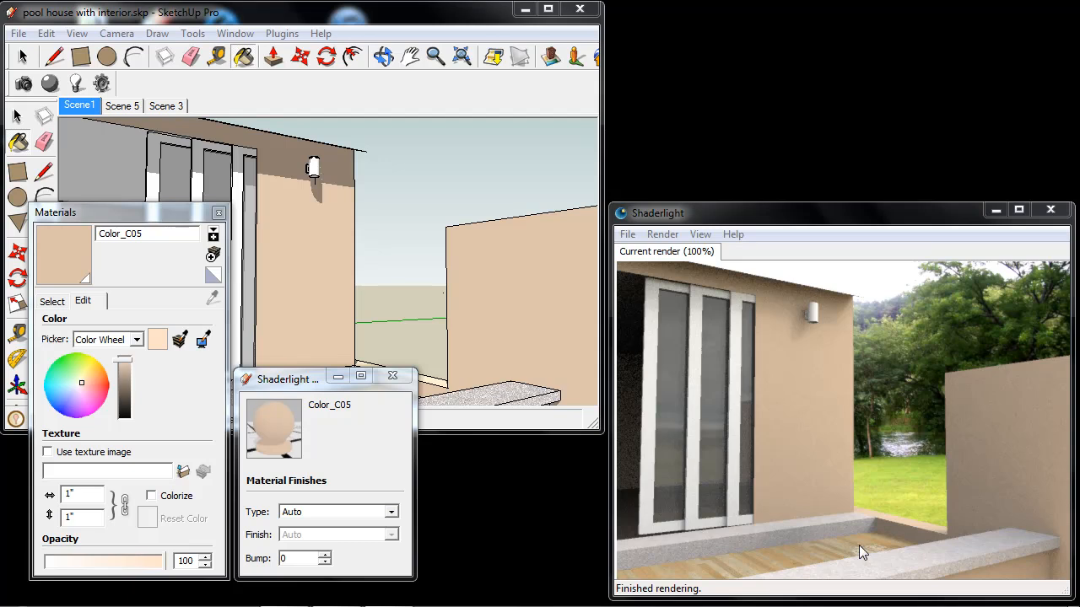
pyautogui.moveTo(857, 553)
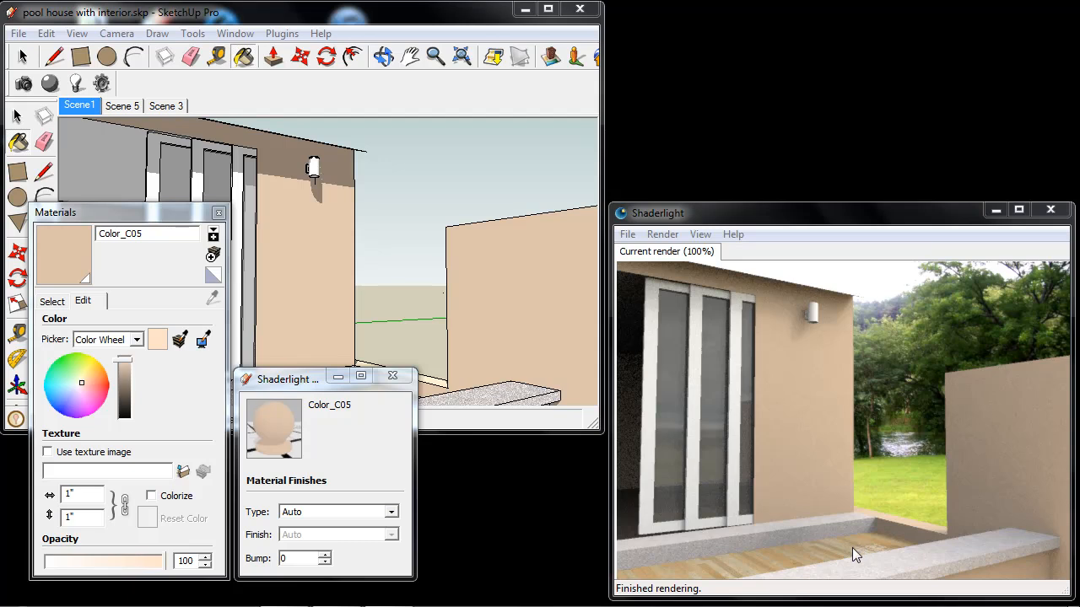
pyautogui.moveTo(803, 354)
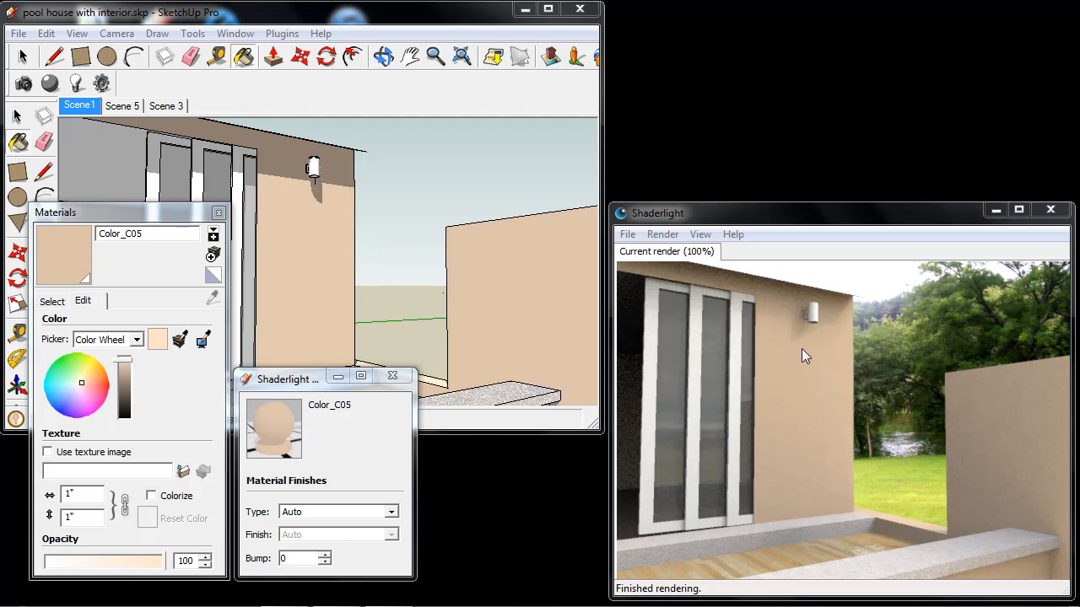
pyautogui.moveTo(823, 390)
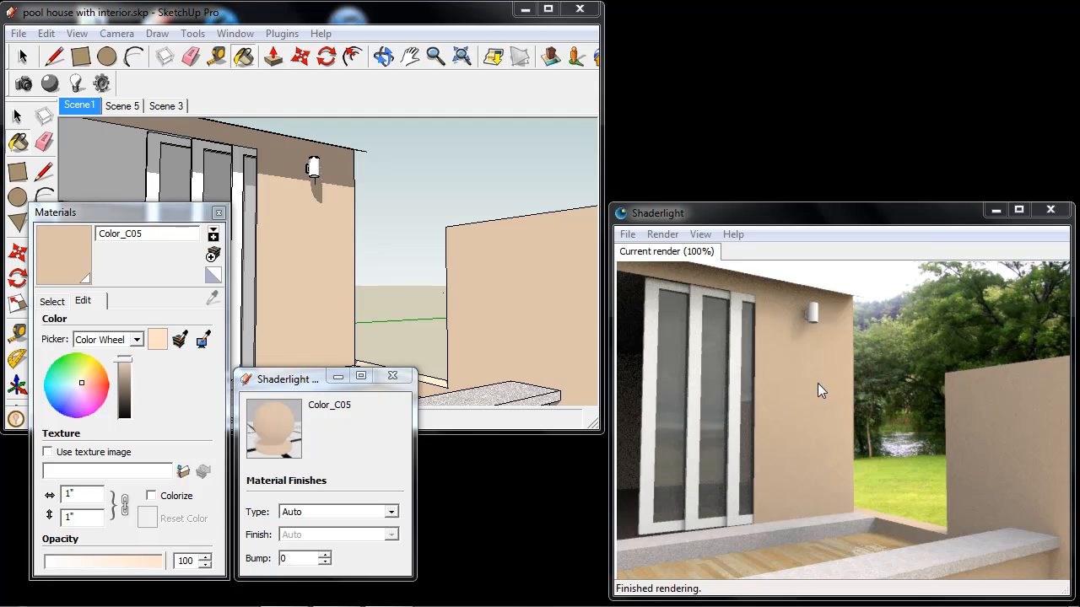
pyautogui.moveTo(803, 392)
pyautogui.write('2')
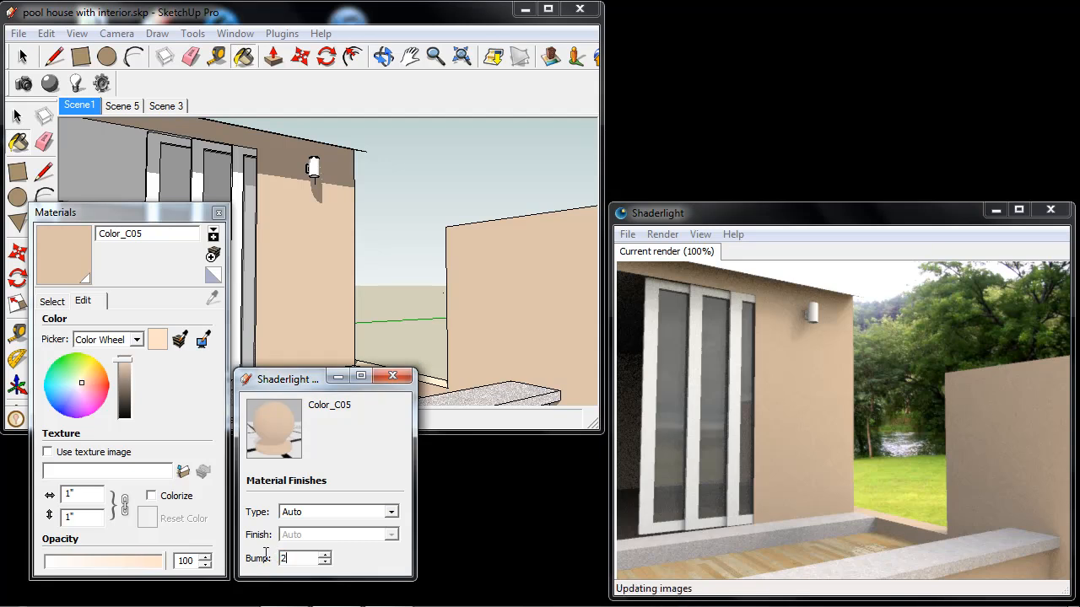
# Apply a +2 bump to the Color_C05 beige wall material
pyautogui.click(324, 554)
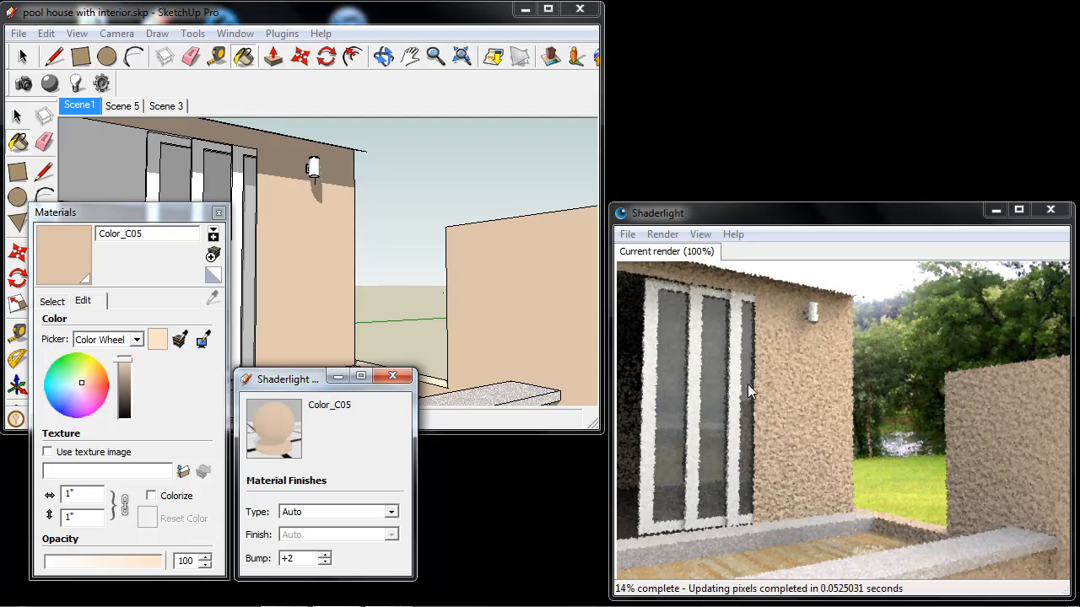
pyautogui.moveTo(801, 357)
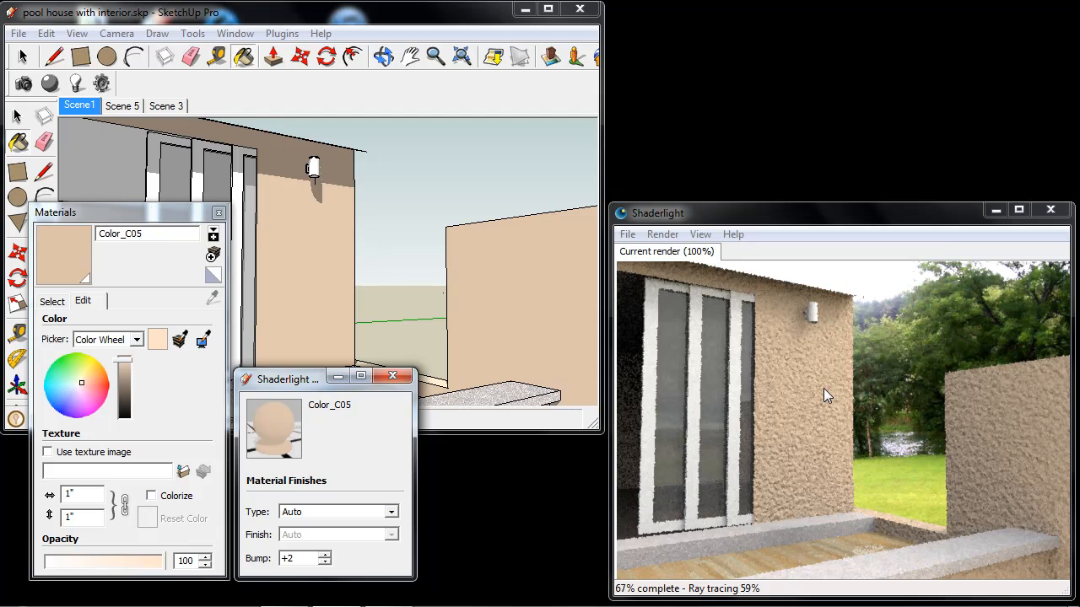
pyautogui.moveTo(813, 369)
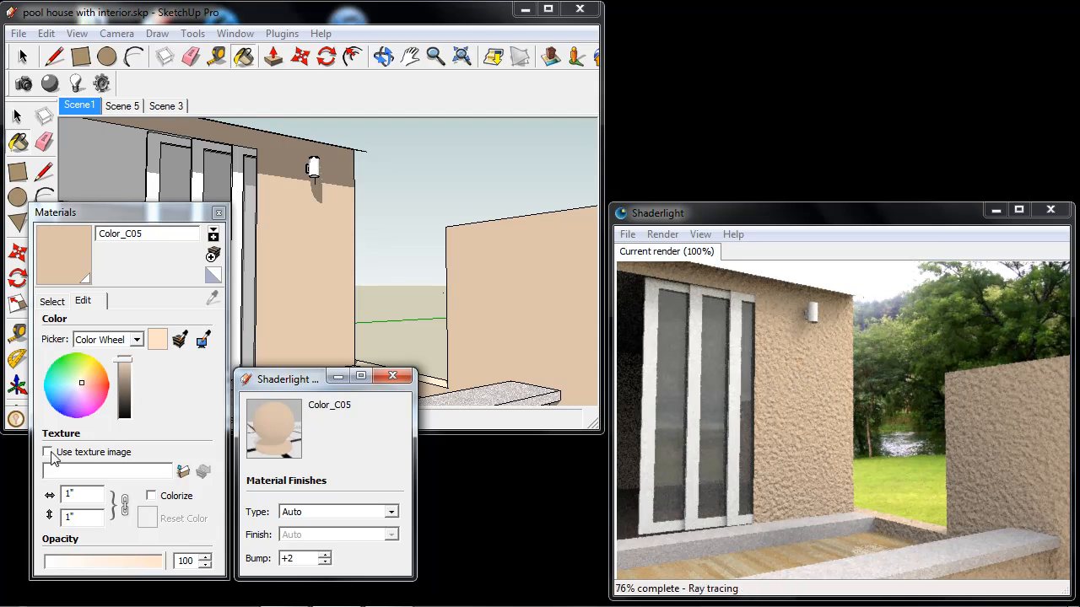
# Enable a texture image on Color_C05 and load BrickLargePainted0039_11_S.jpg as its texture
pyautogui.click(182, 473)
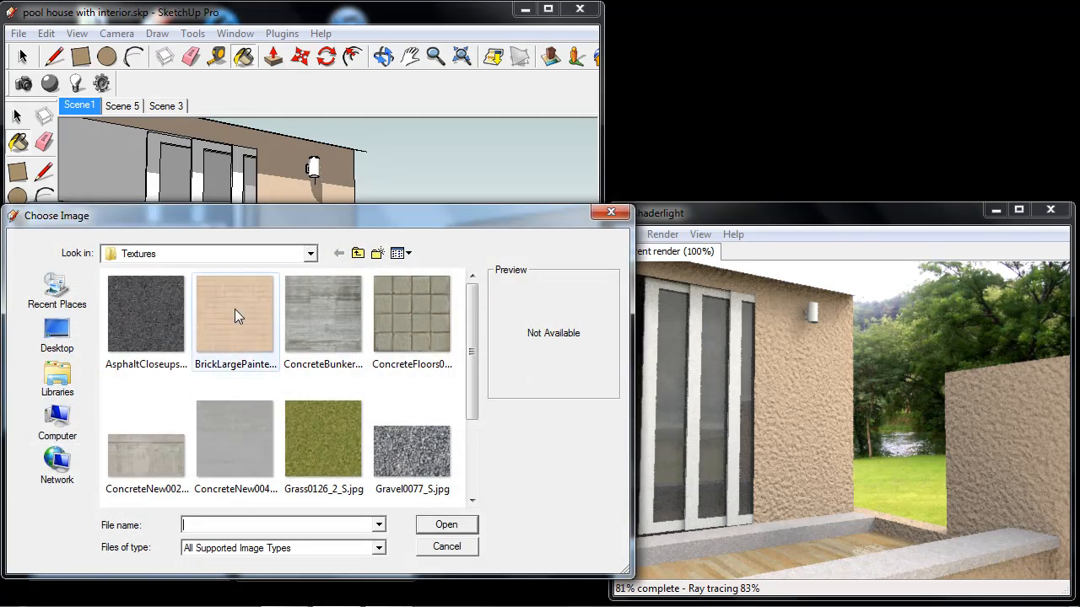
pyautogui.moveTo(236, 318)
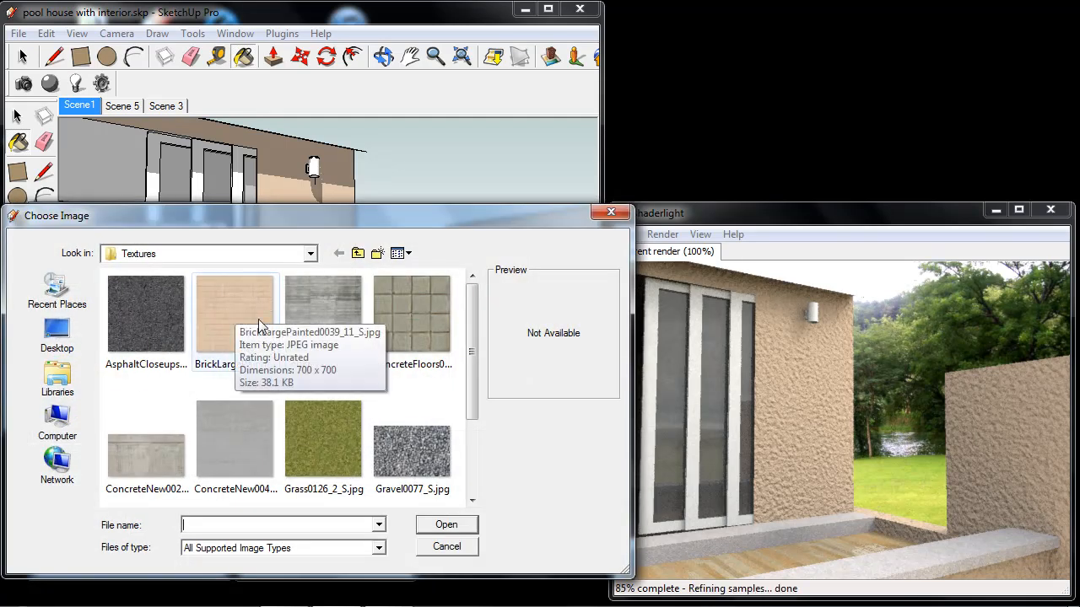
pyautogui.click(235, 314)
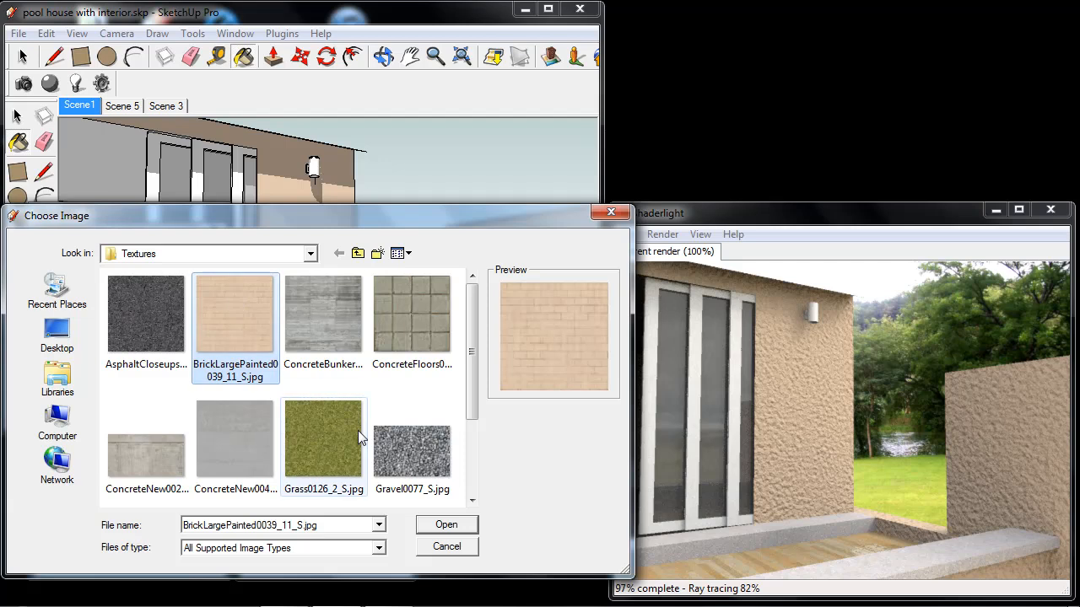
pyautogui.click(445, 525)
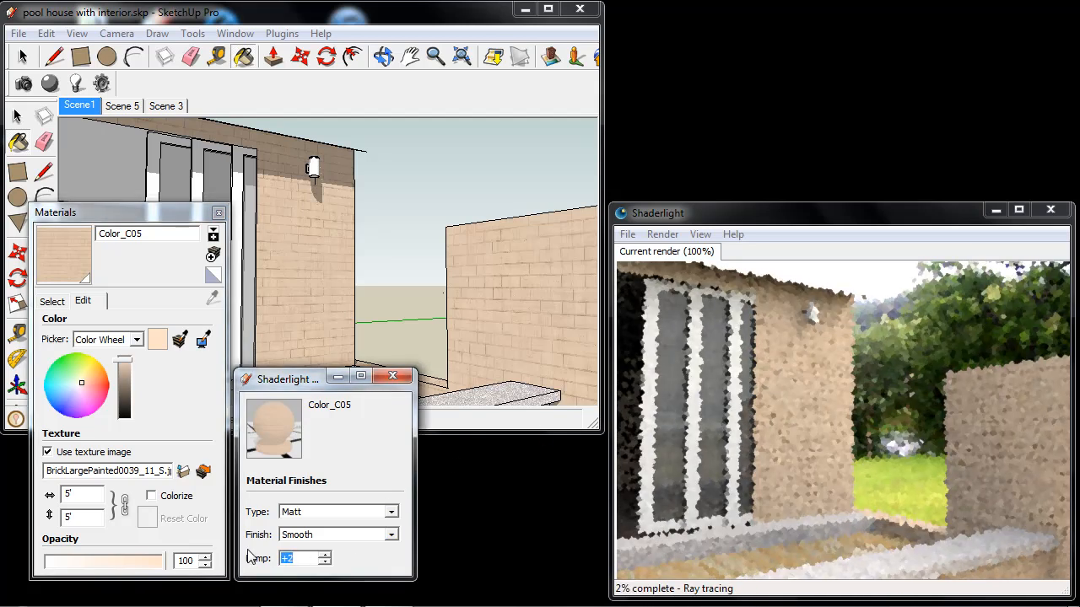
# Raise the brick material's bump from +2 to +6 for raised relief
pyautogui.click(322, 554)
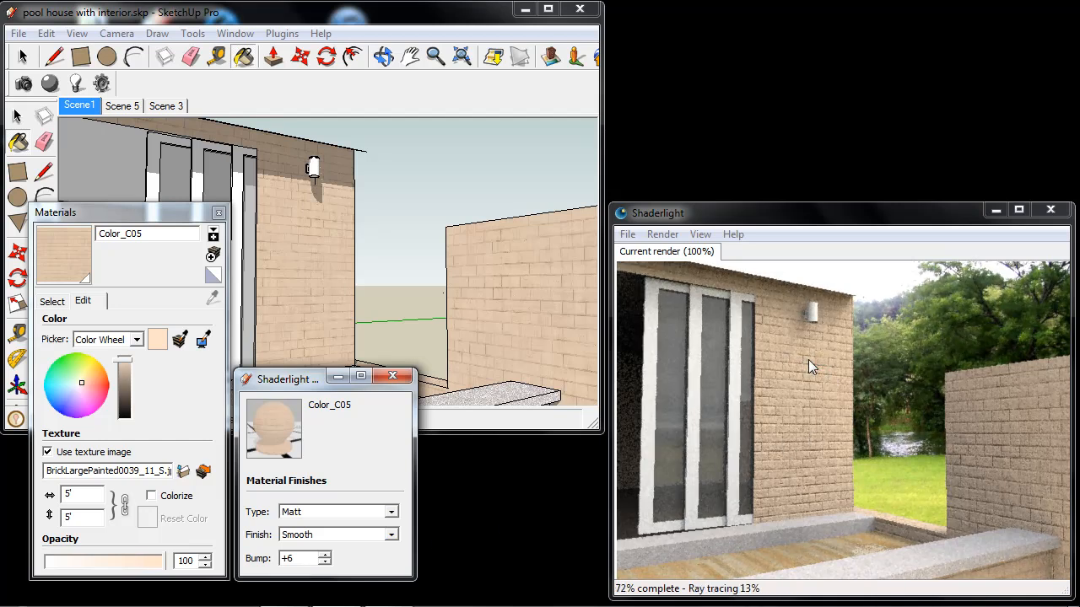
pyautogui.moveTo(768, 372)
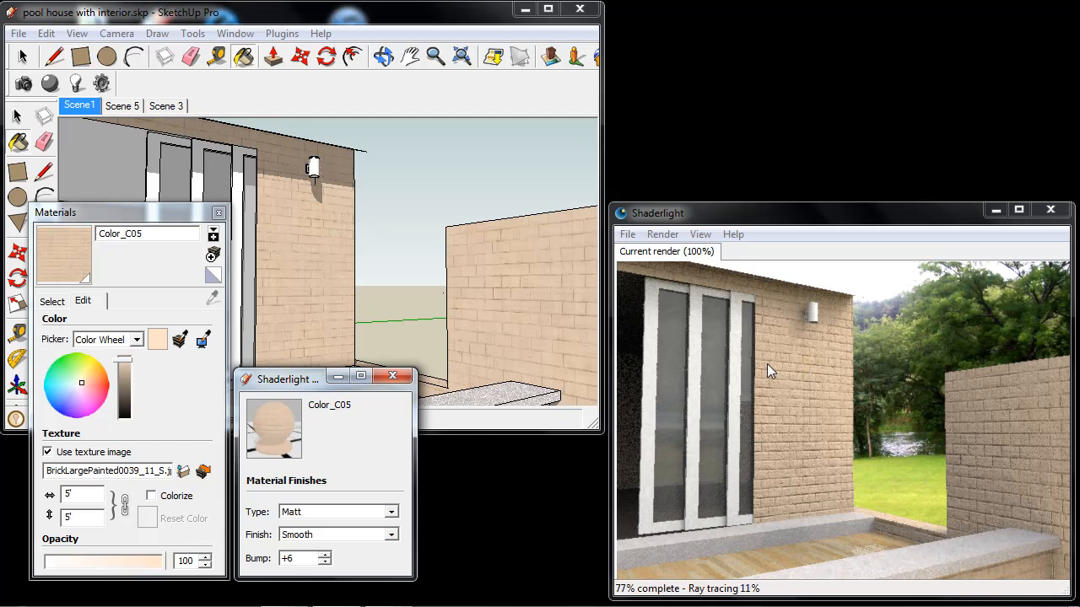
pyautogui.moveTo(526, 283)
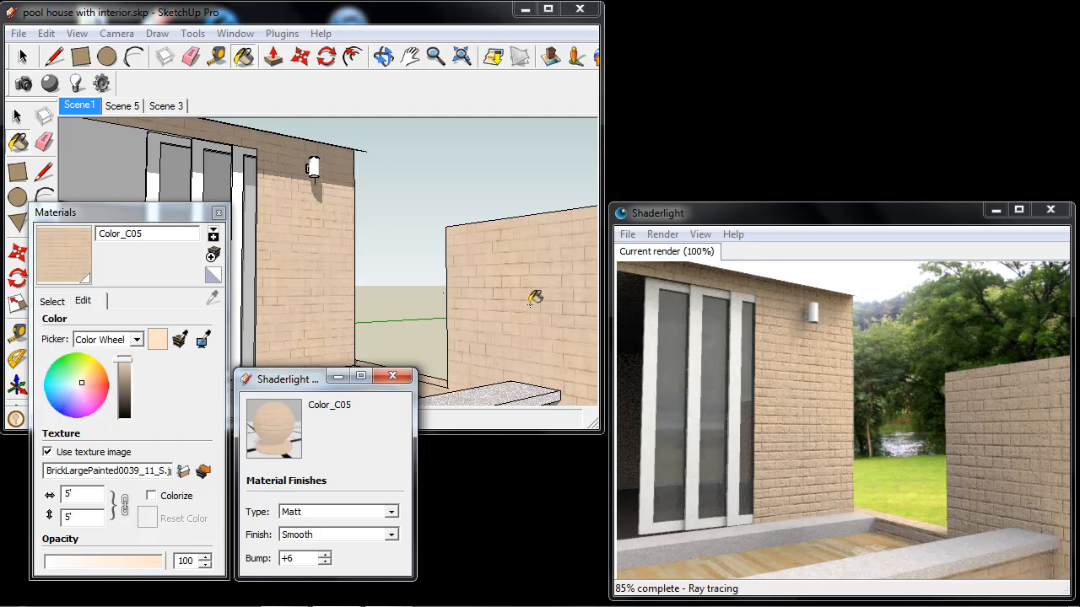
pyautogui.moveTo(304, 557)
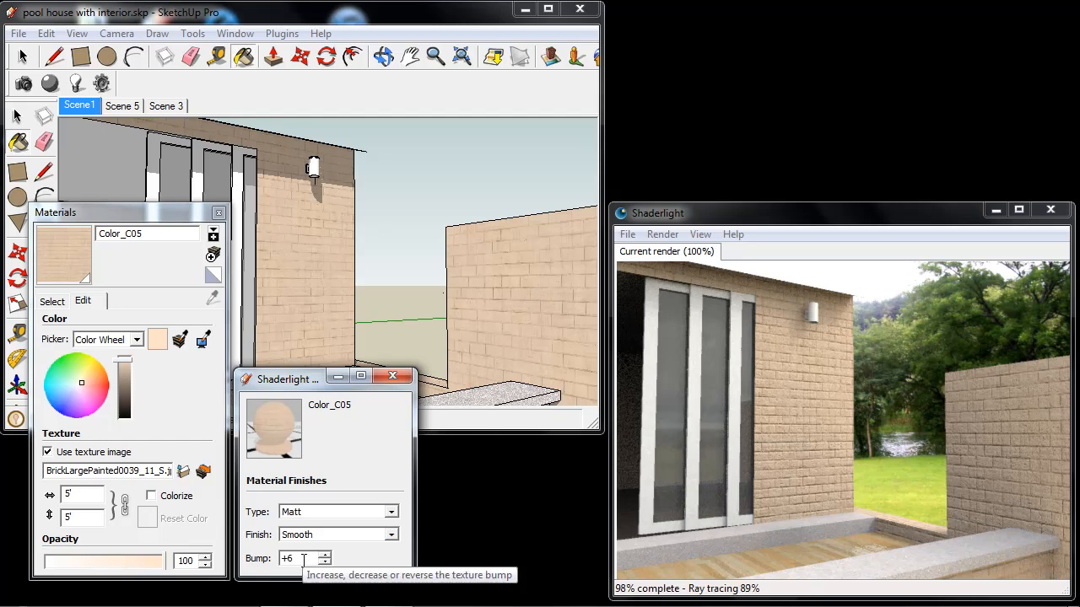